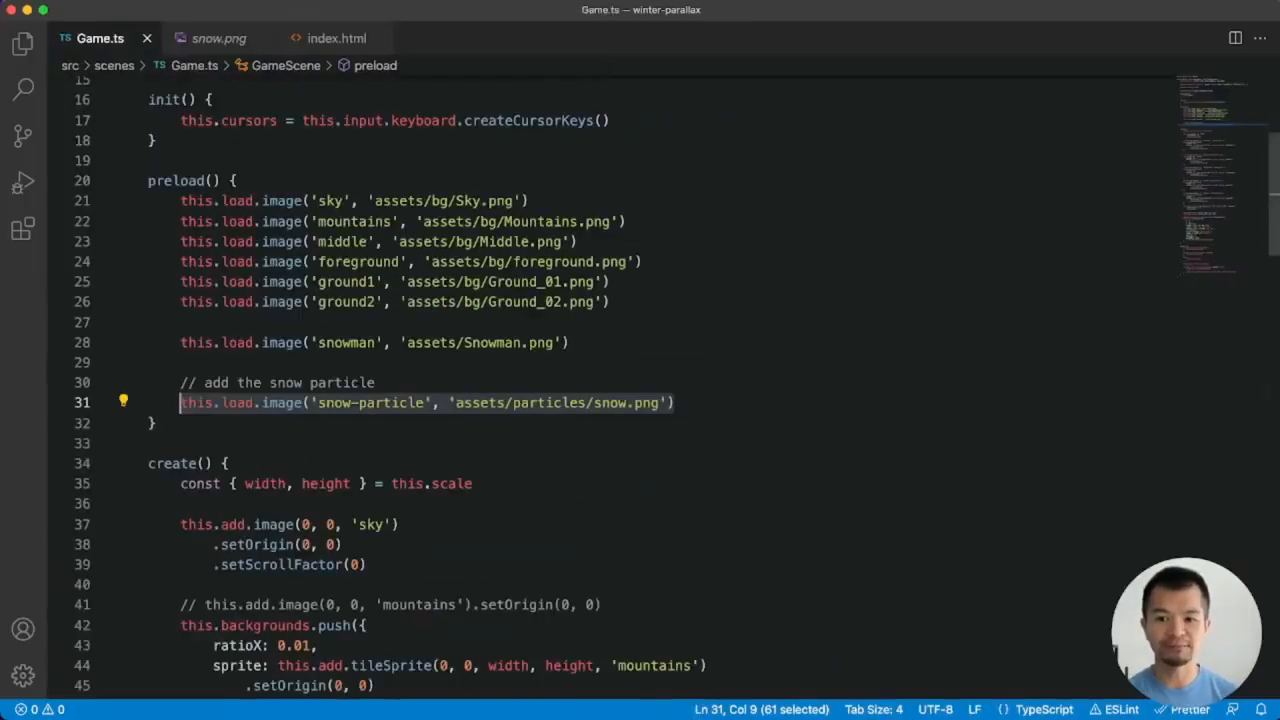
Step: Insert a blank line right after the '// emitZone' comment in the snow emitter config
scroll(down, 3)
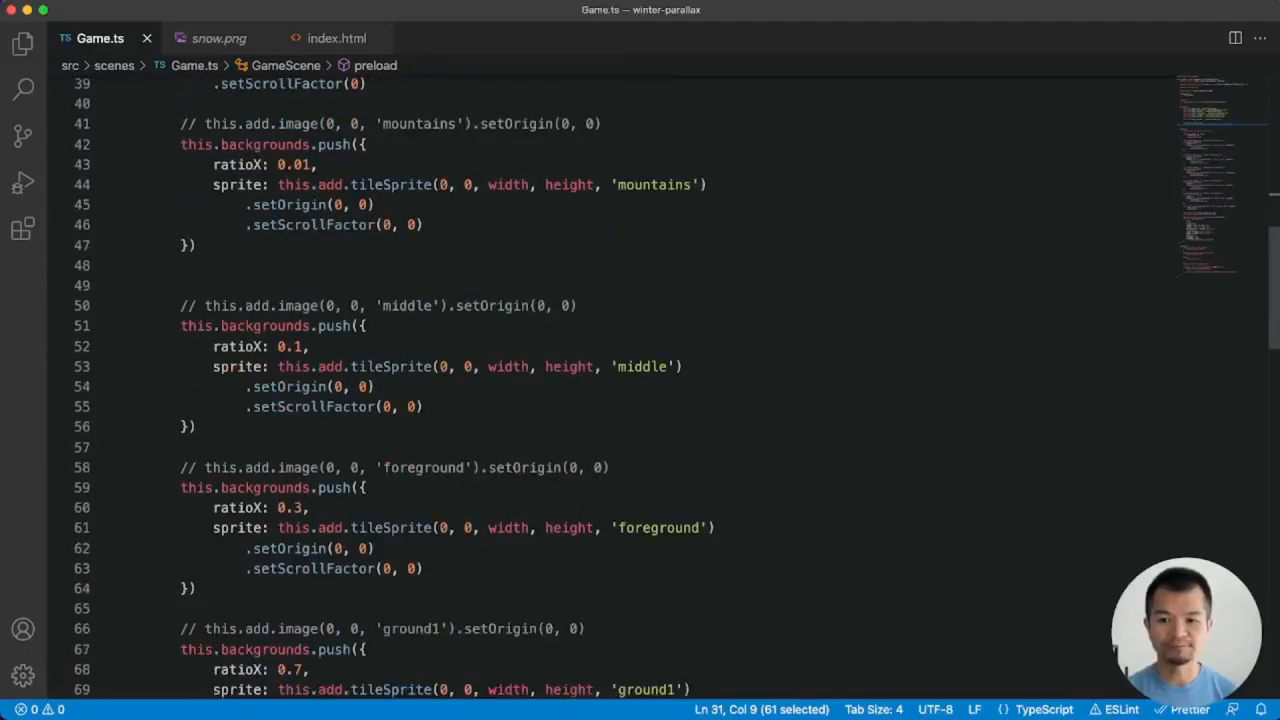
scroll(down, 3)
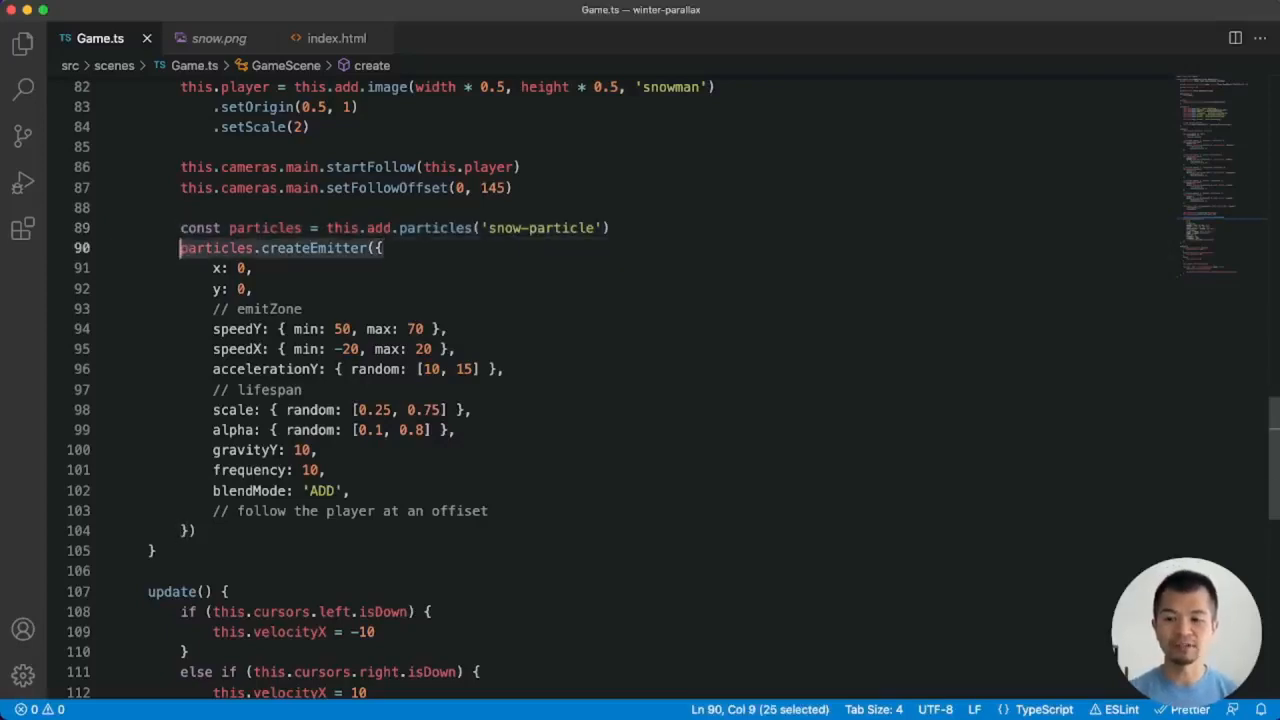
scroll(down, 3)
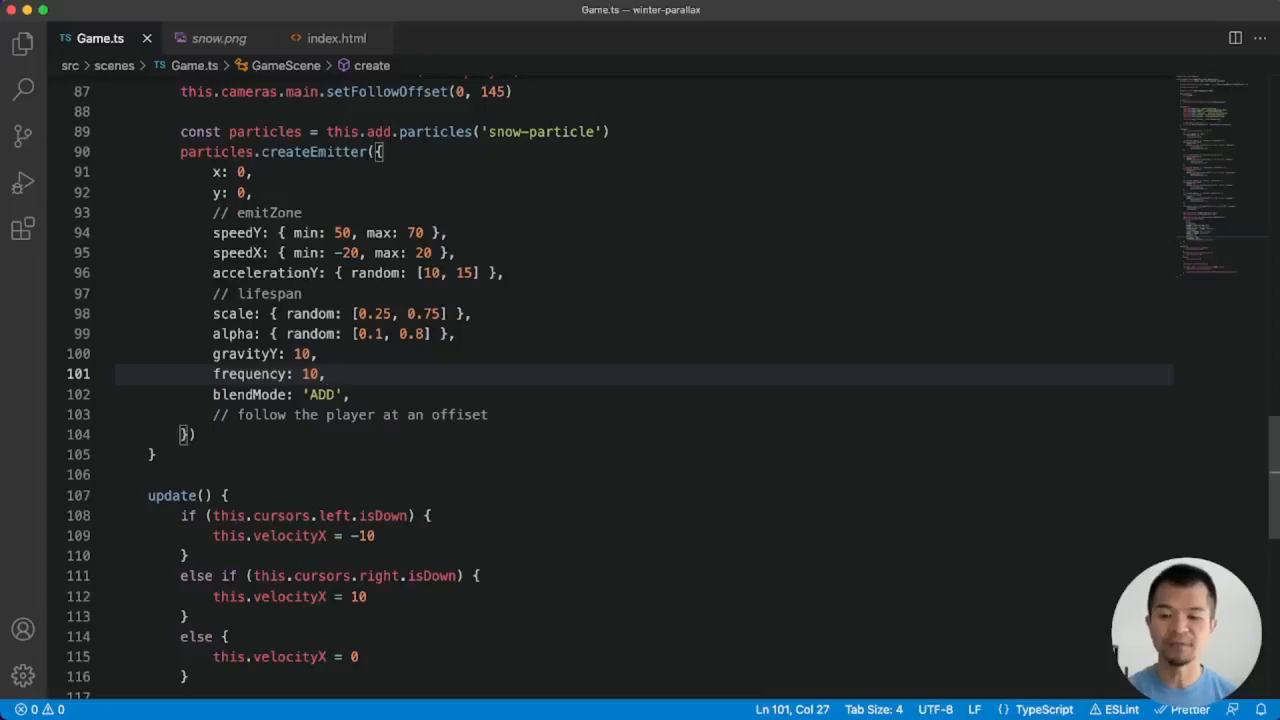
click(301, 212)
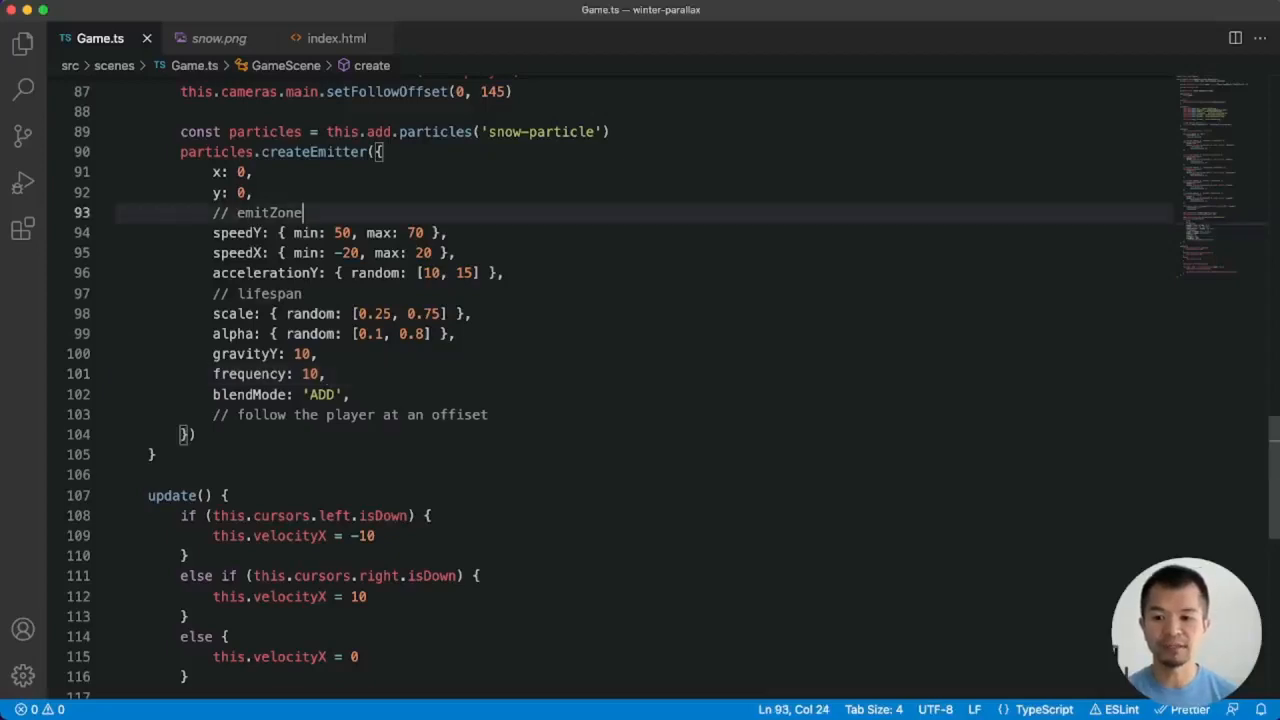
double_click(270, 293)
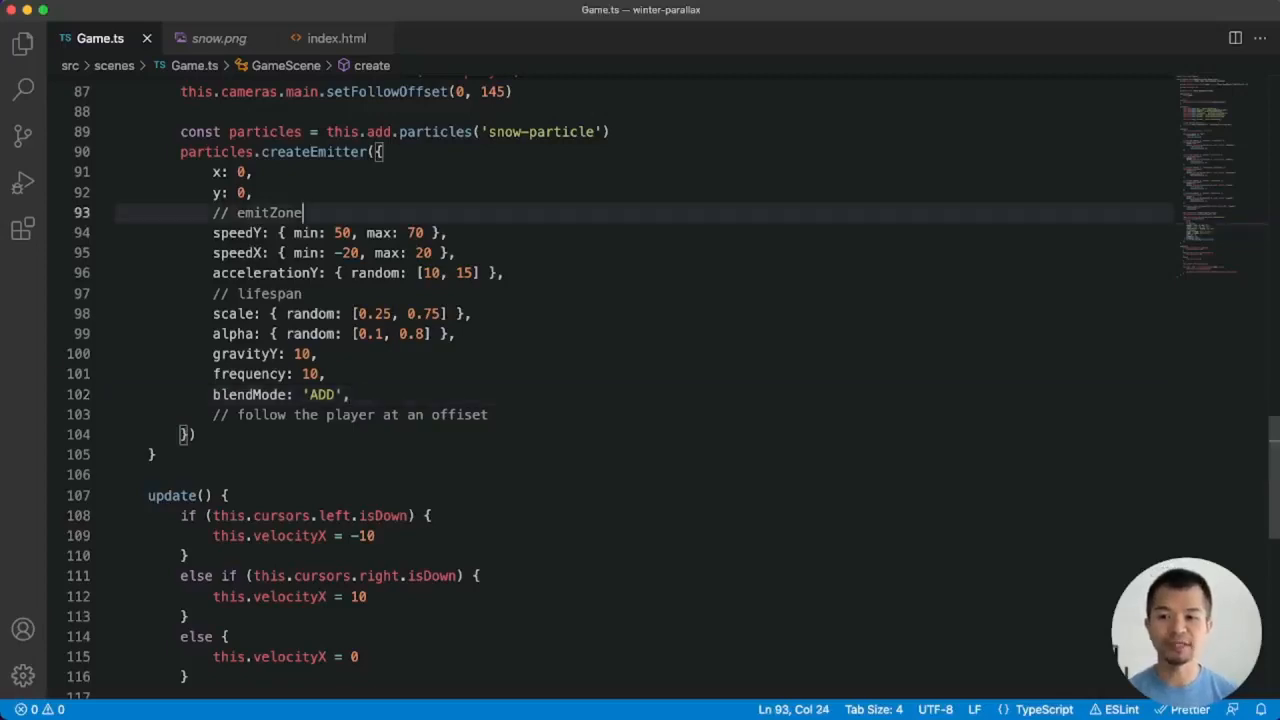
key(Enter)
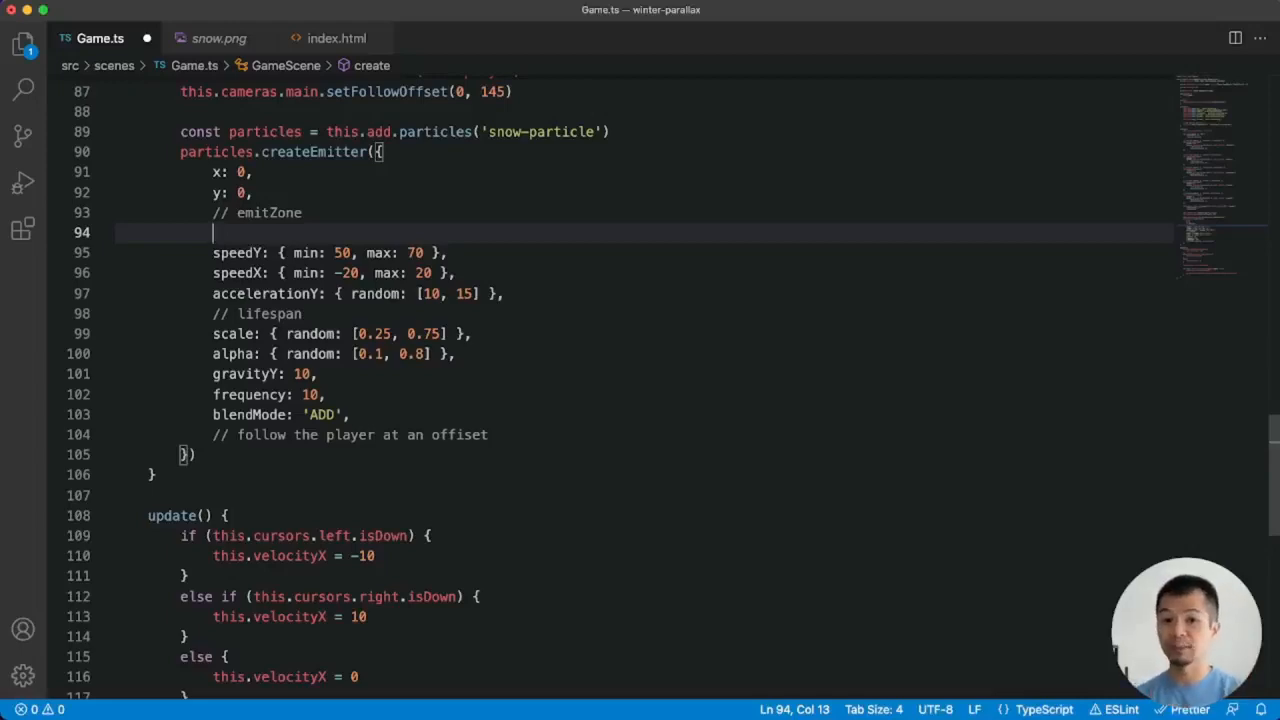
Step: Begin emitZone with source: new Phaser.Geom.Rectangle(-width * 3, choosing Rectangle via IntelliSense
text(emitZone:)
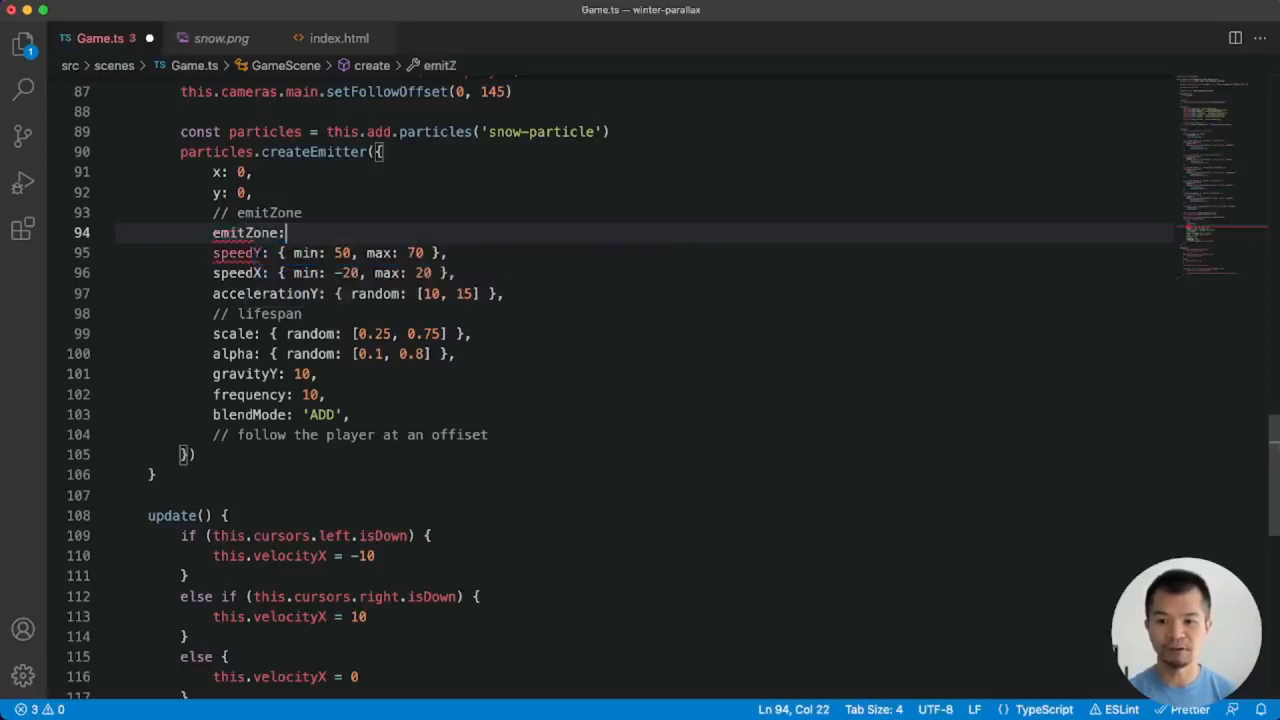
text({)
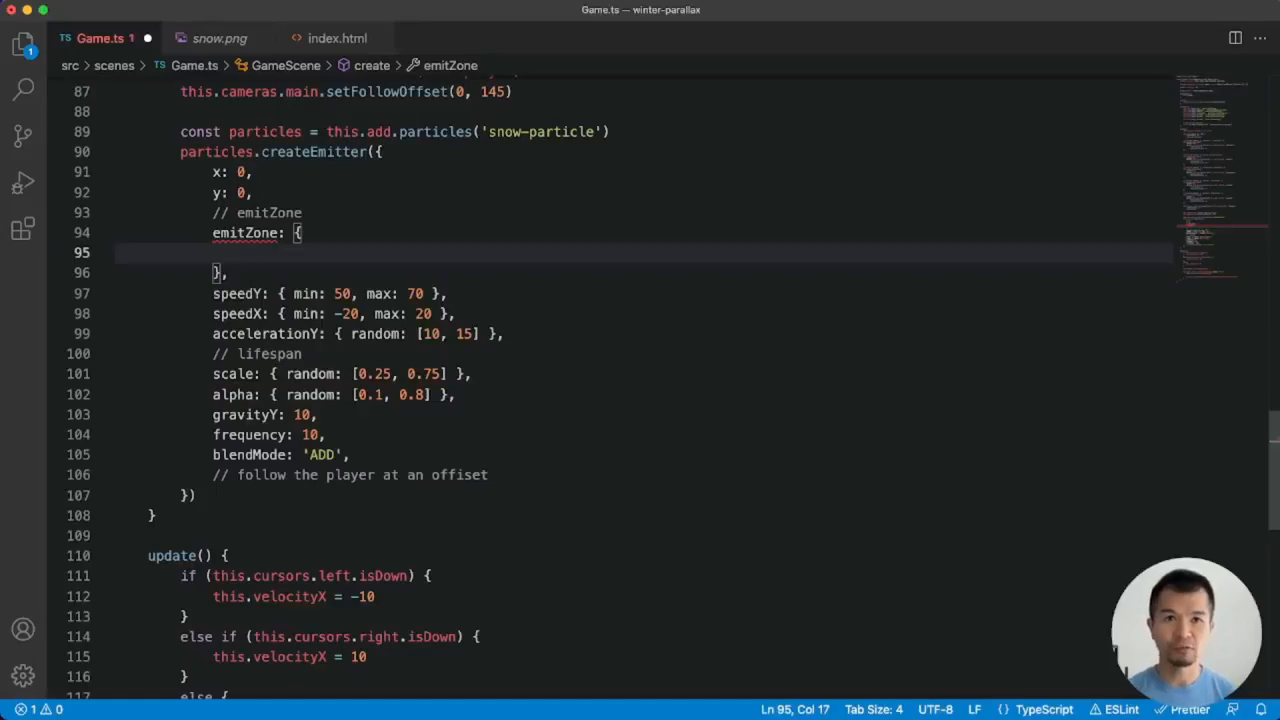
text(souce:)
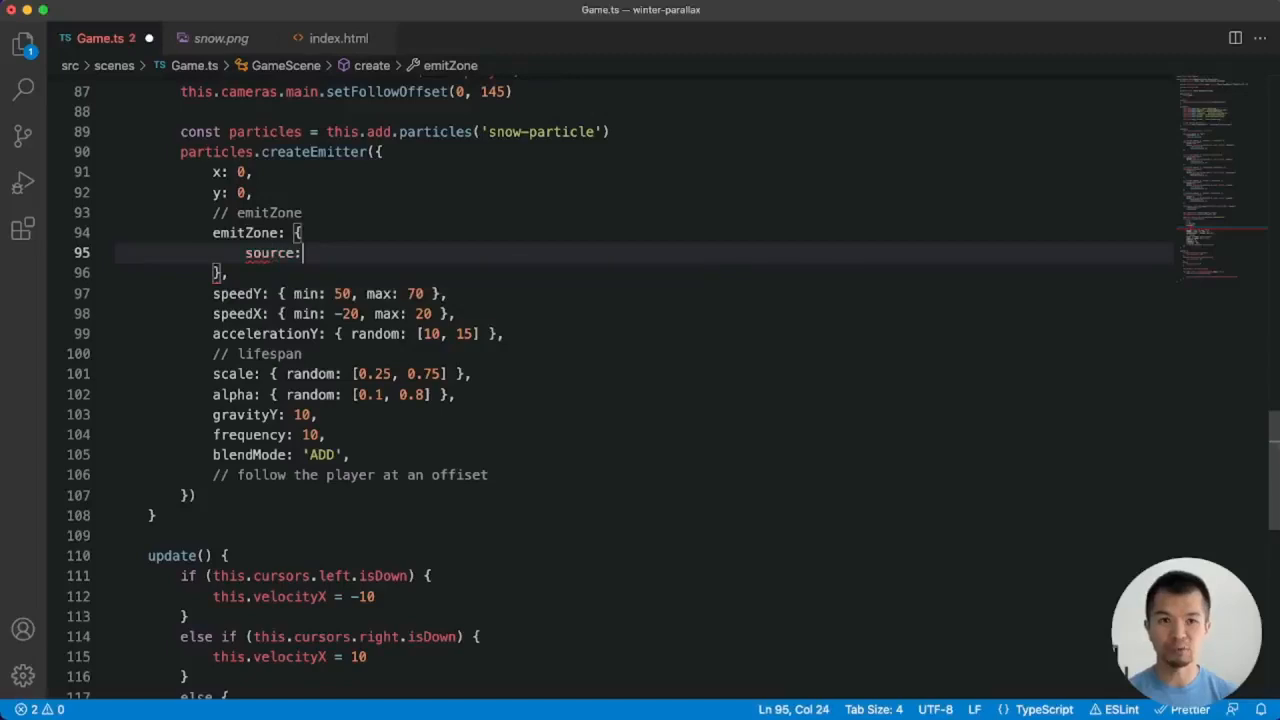
text(new Phaser.Geom)
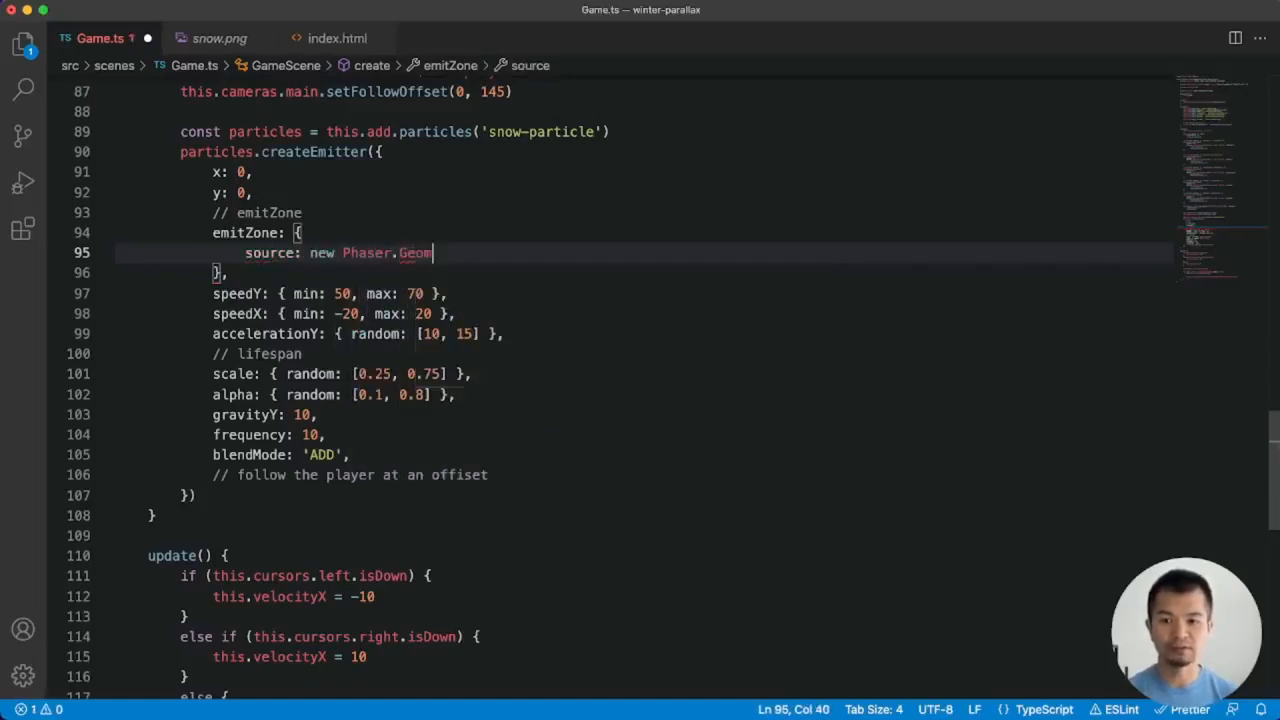
text(.R)
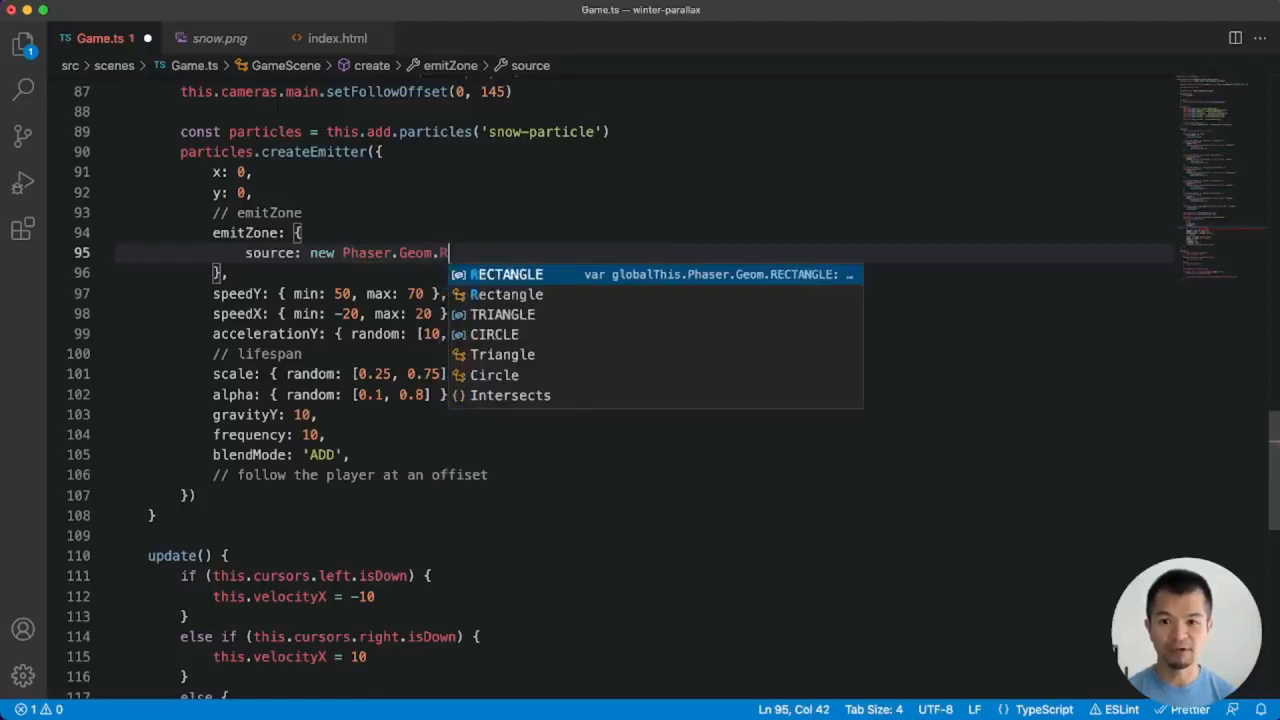
click(509, 294)
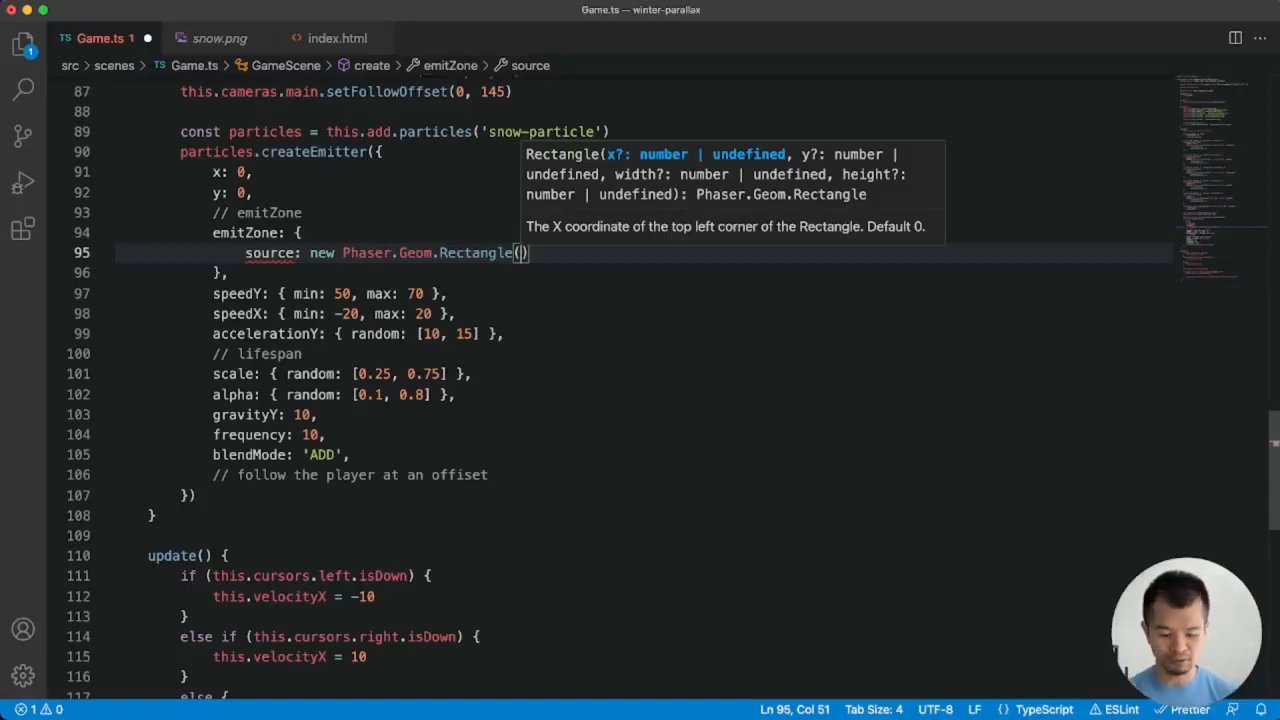
text(-width * 3)
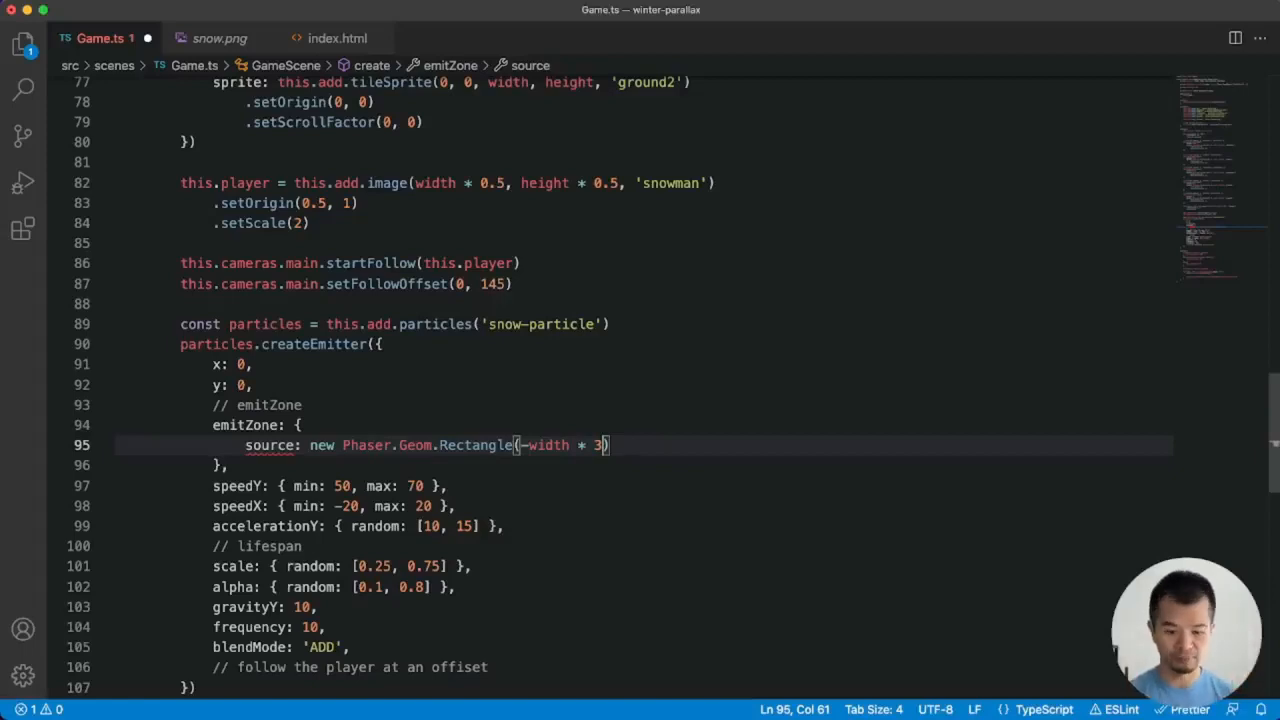
Step: Finish the rectangle as (-width * 3, 0, width * 7, 100) with type 'random' and quantity 70
text(,)
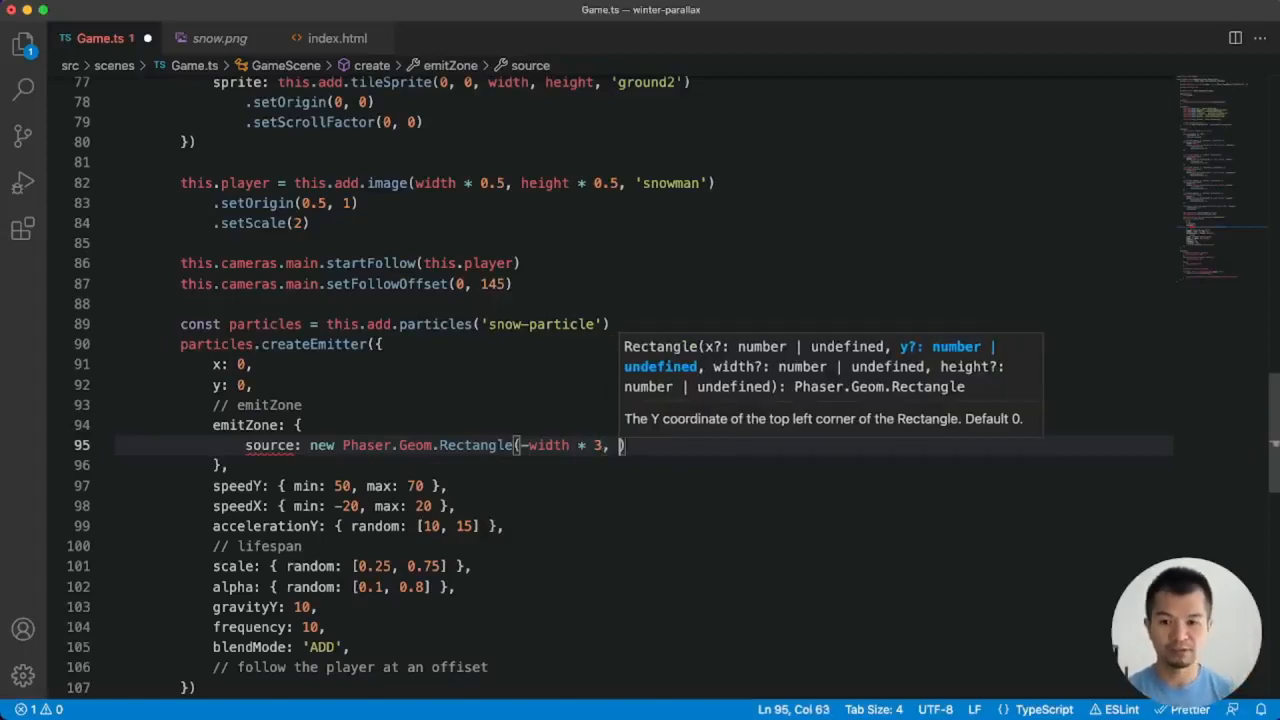
text(0, width *)
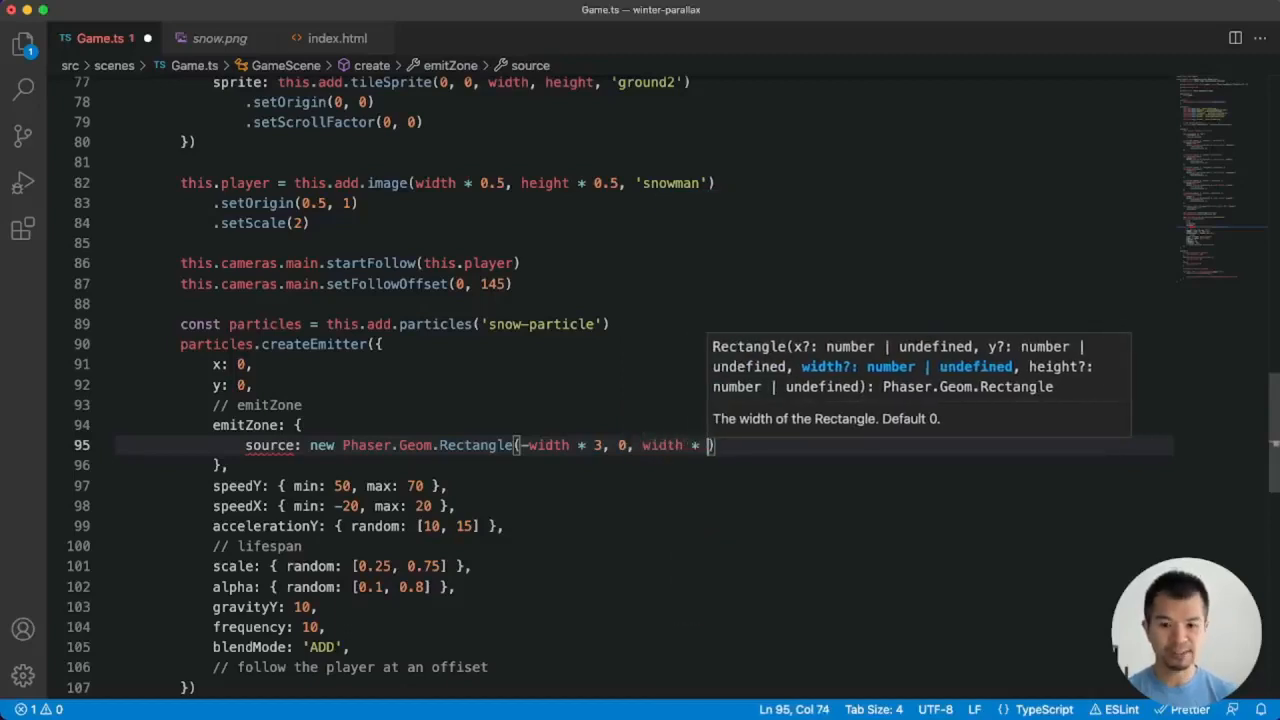
text(7)
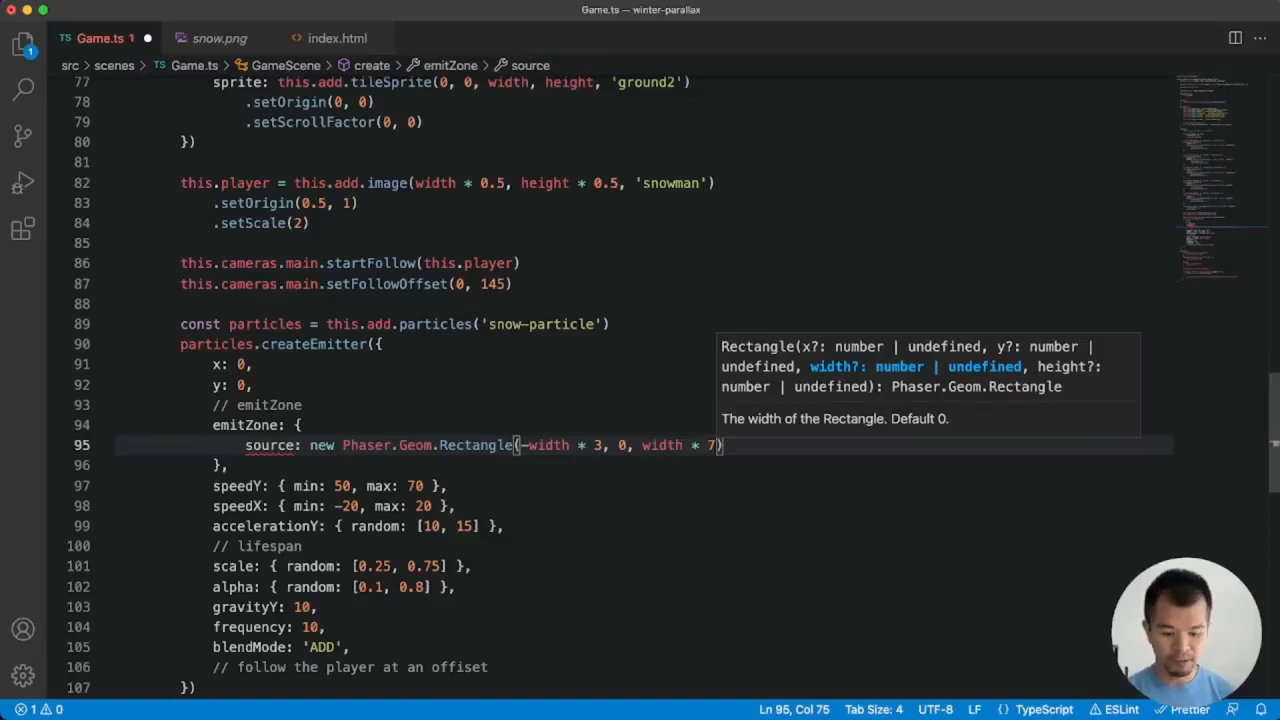
text(, 1)
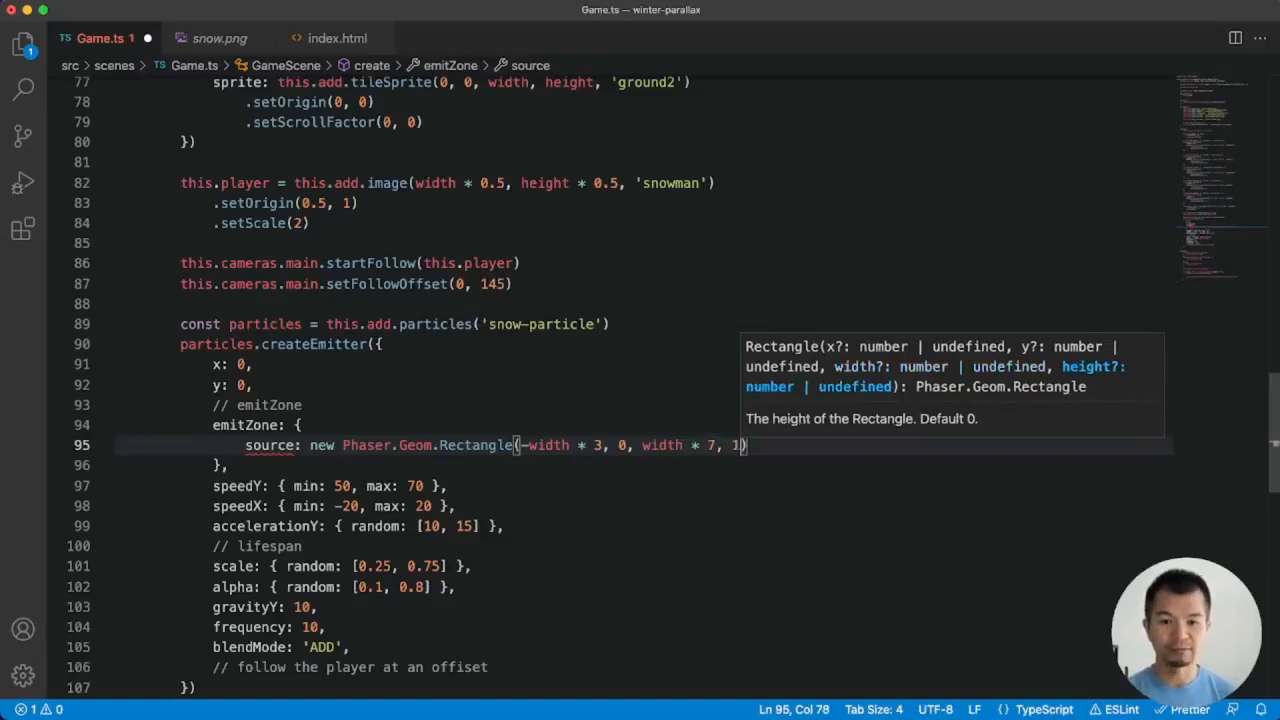
text(00)
text(type)
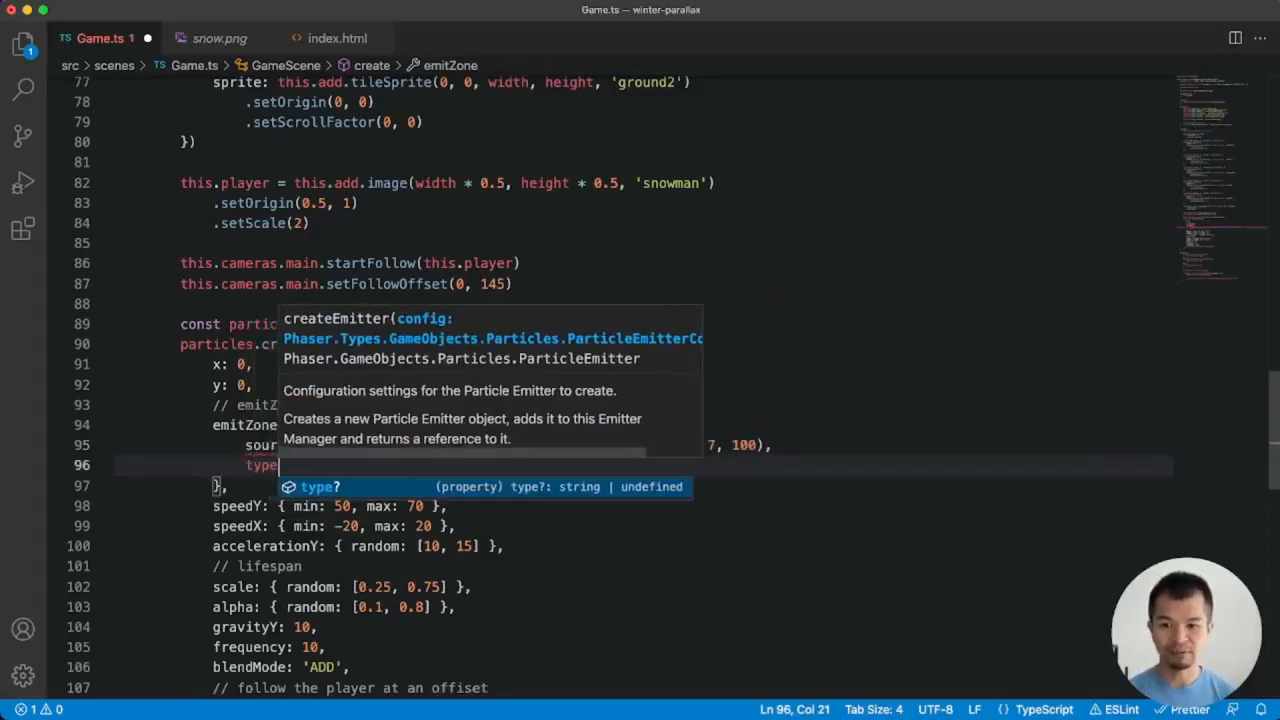
text('random',)
text(quantity: 70)
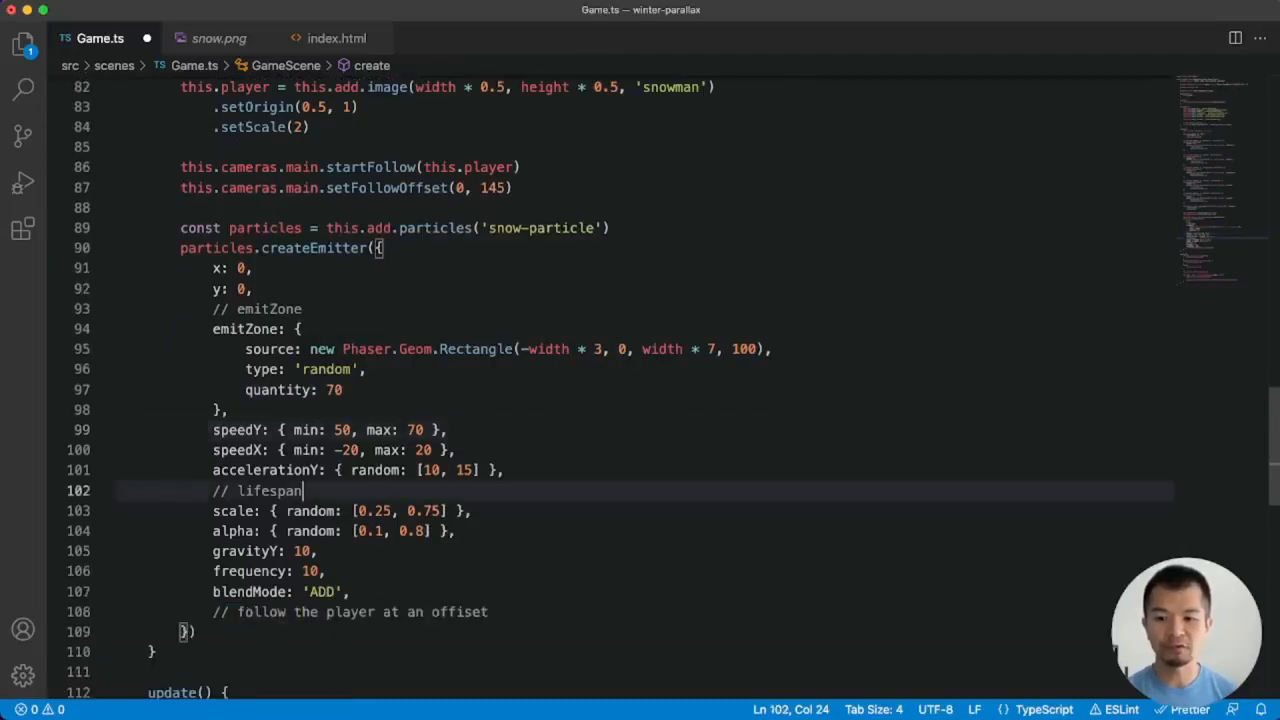
Step: Add lifespan: { min: 8000, max: 10000 } beneath the lifespan comment
key(Enter)
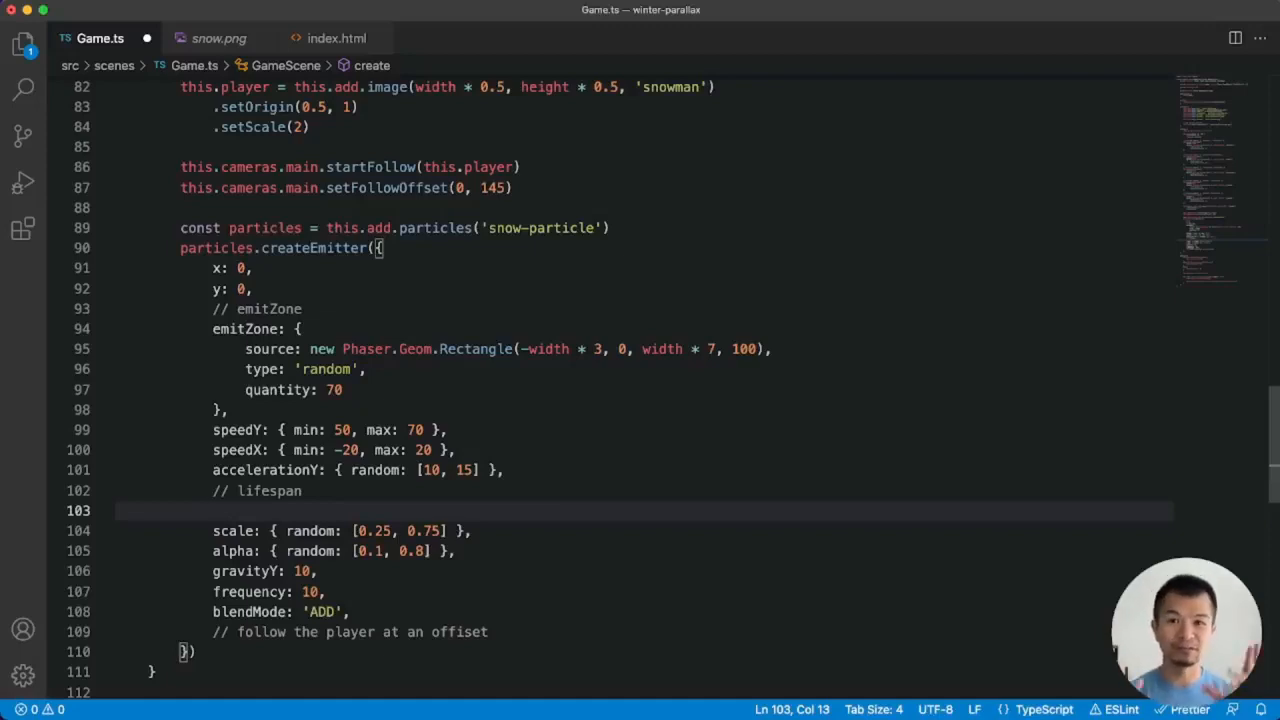
text(lie)
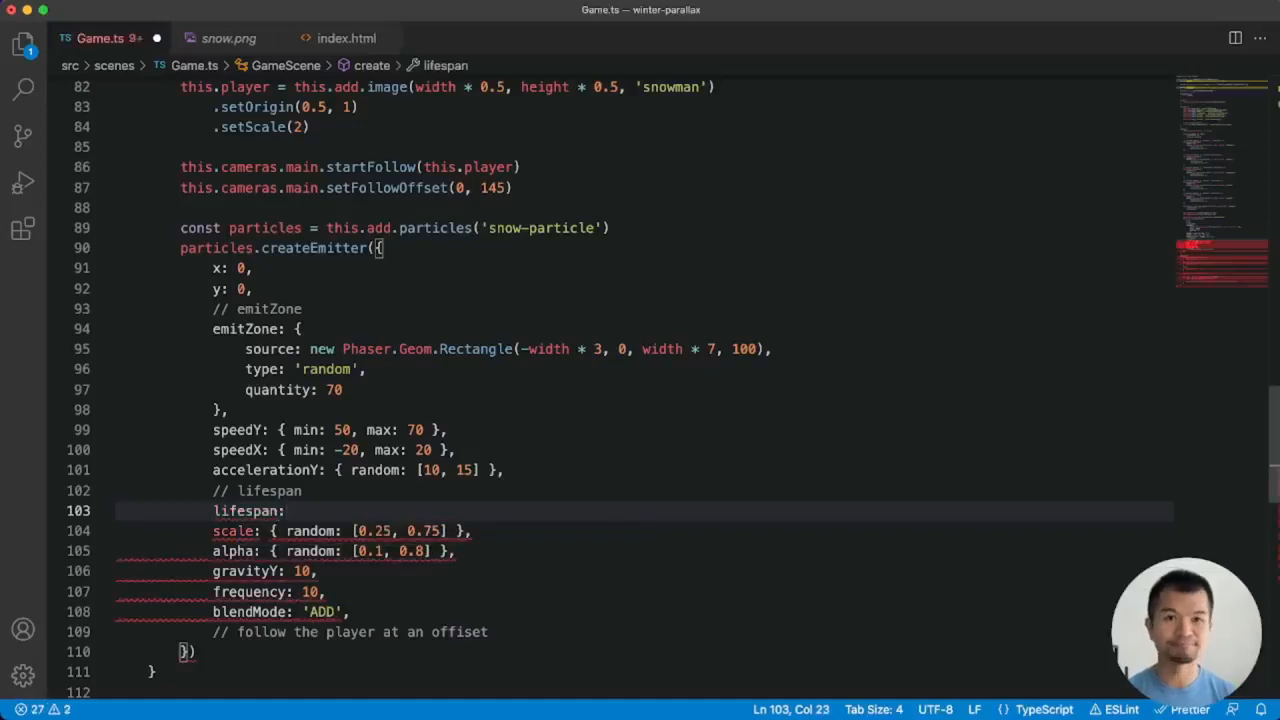
text({ min:)
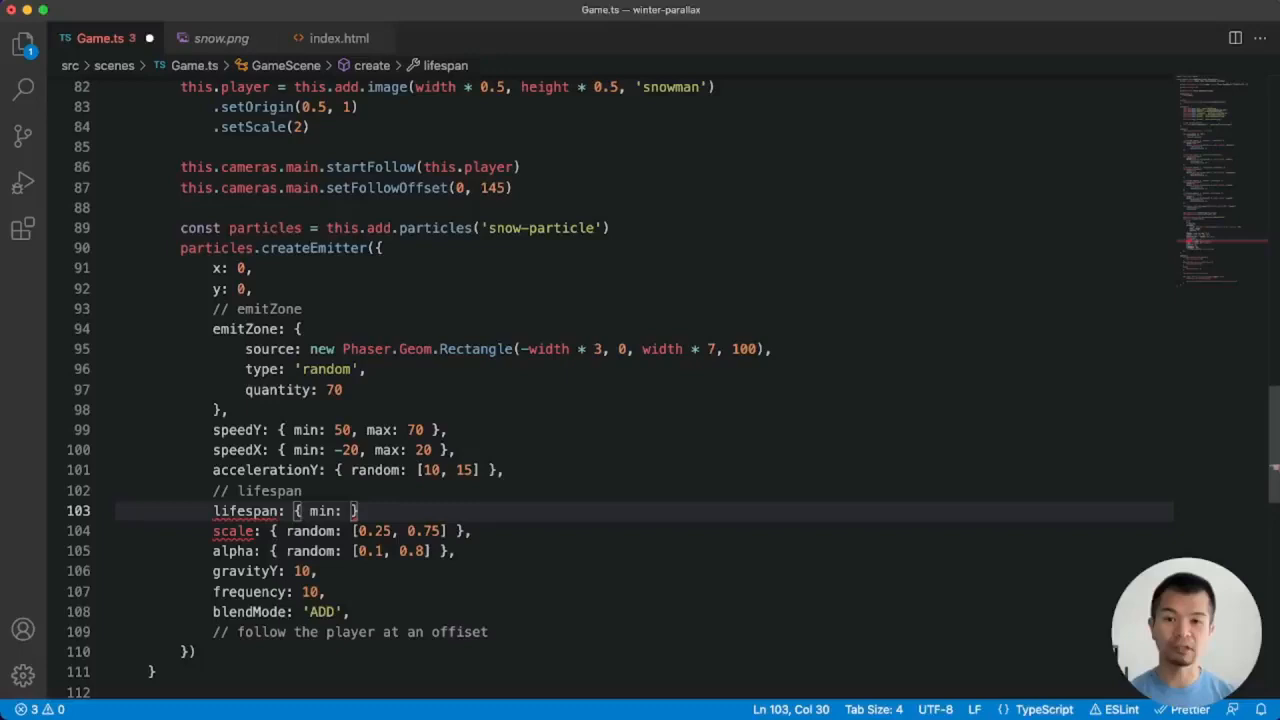
text(8)
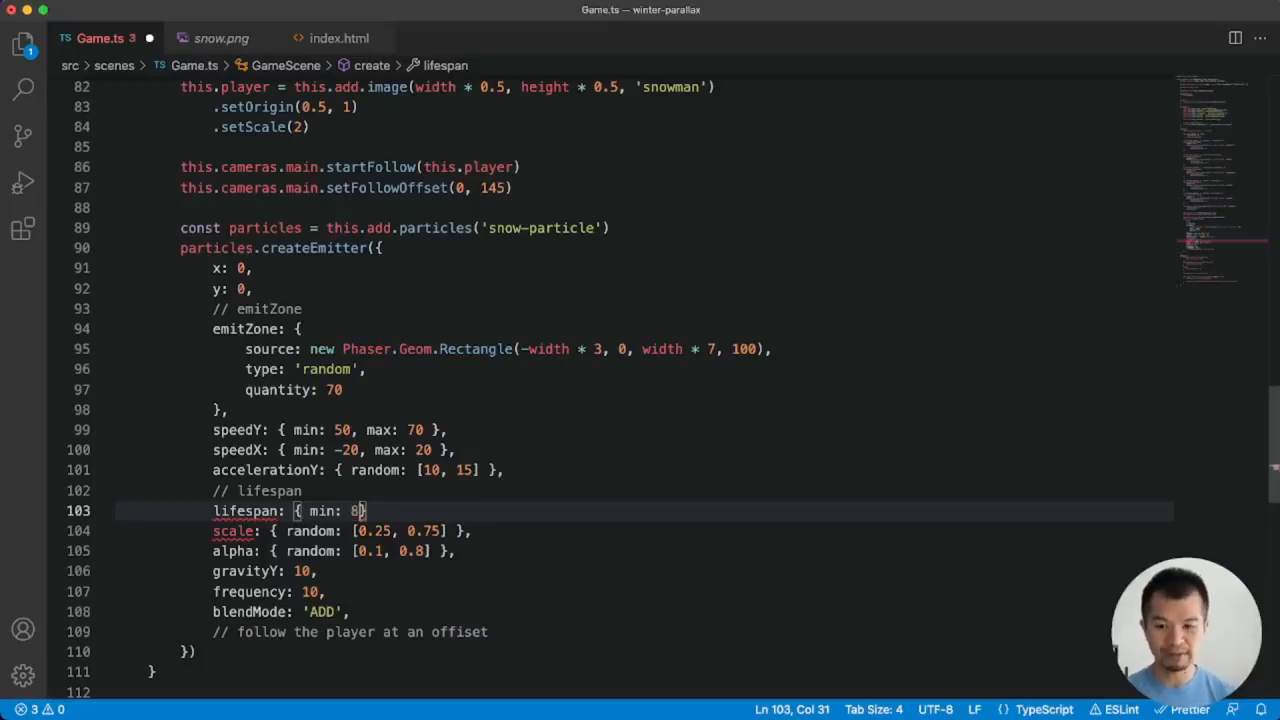
text(000, max: 10000)
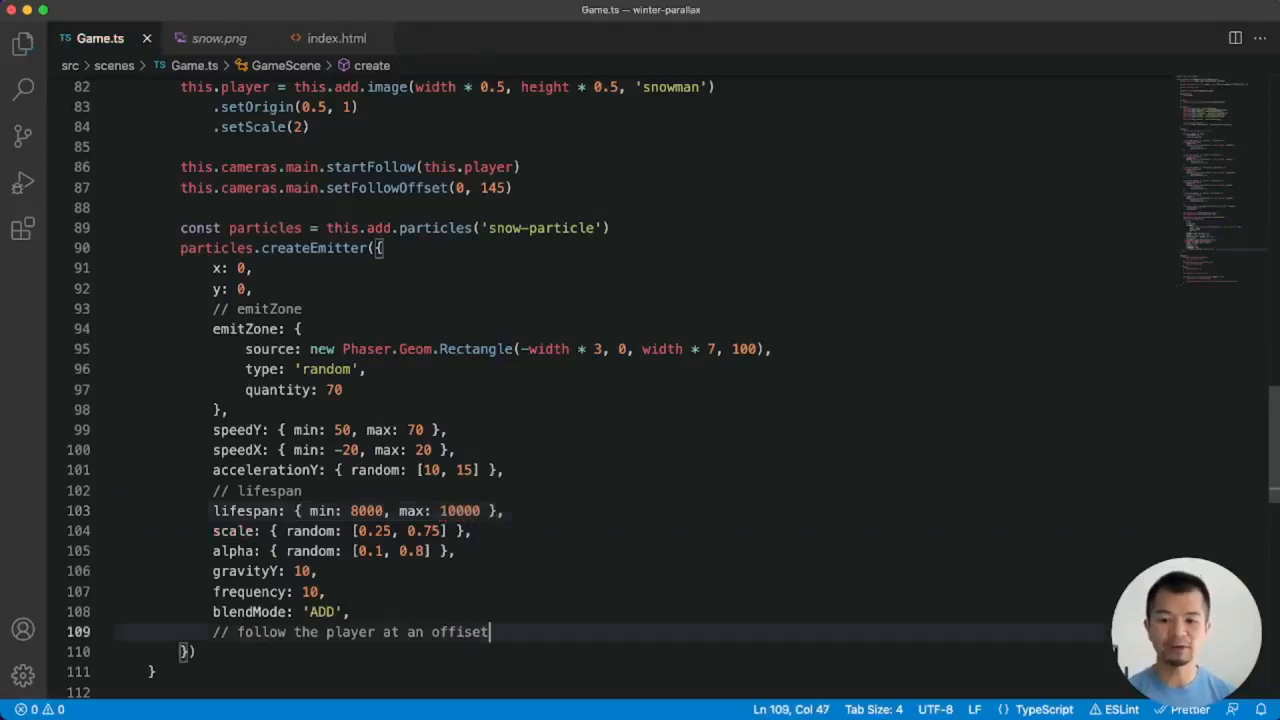
key(Enter)
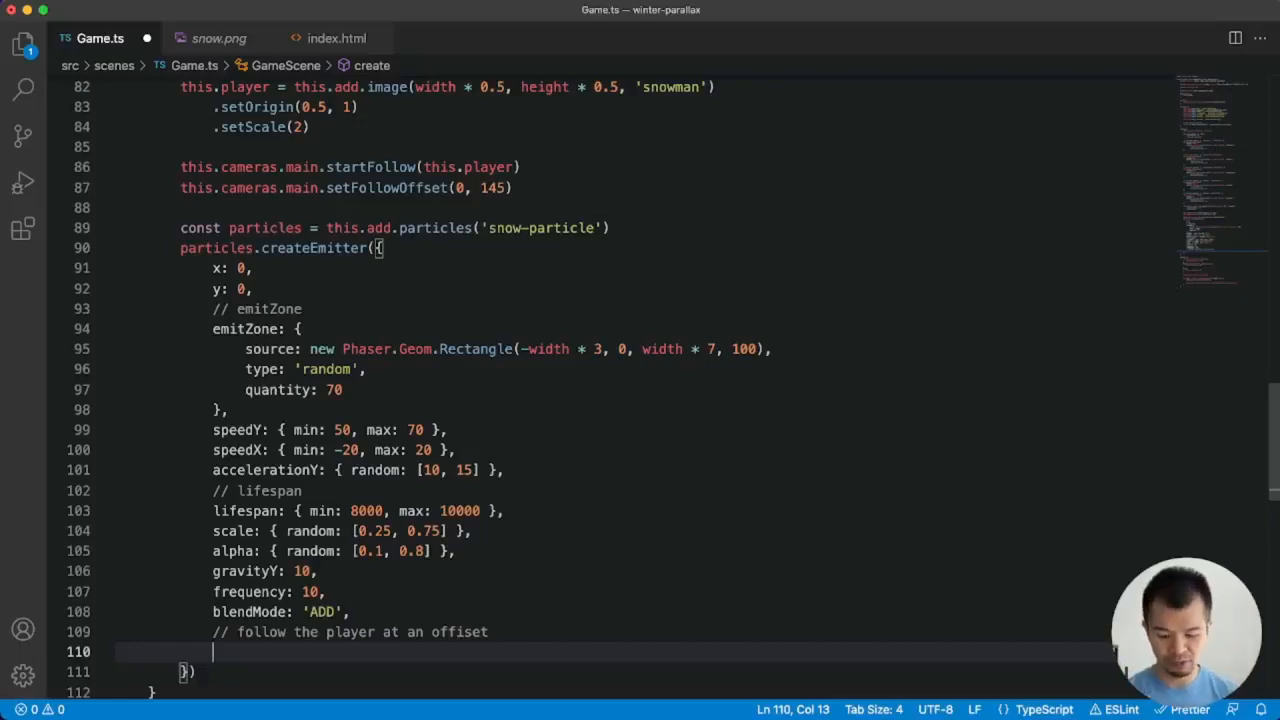
Step: Add follow: this.player and followOffset { x: -width * 0.5, y: -height - 100 }
text(follow:)
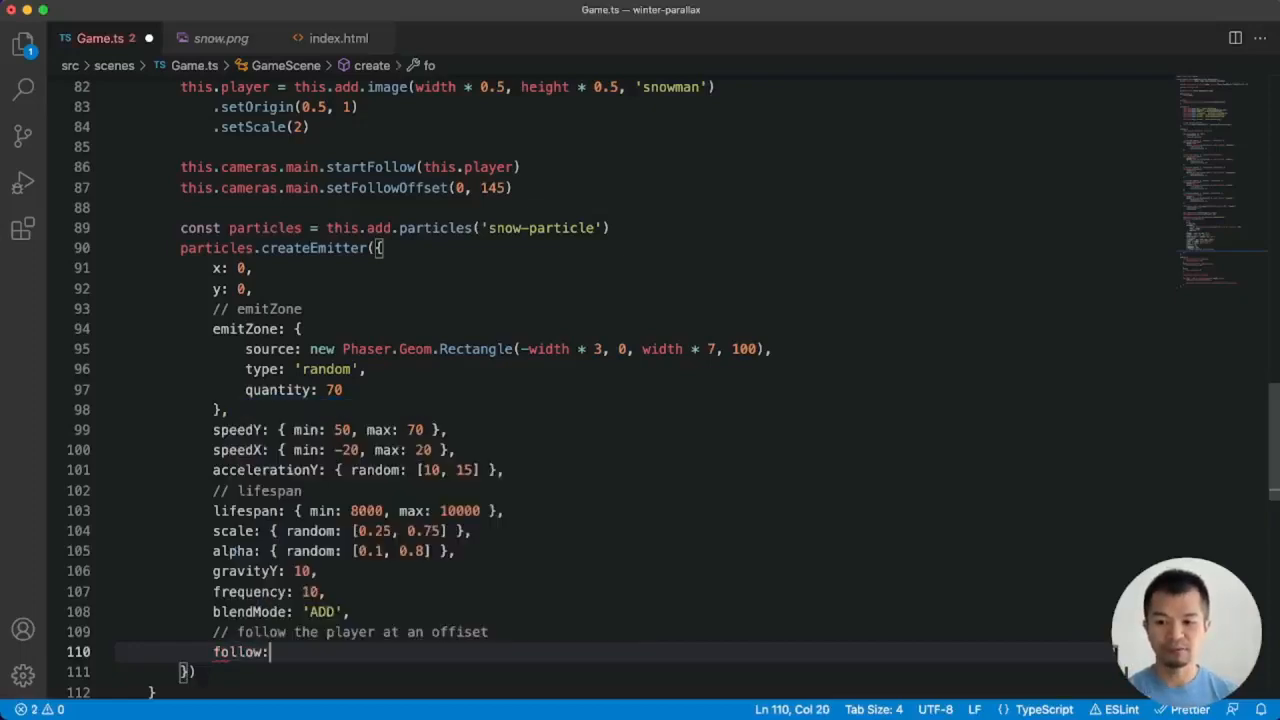
text(this.player,)
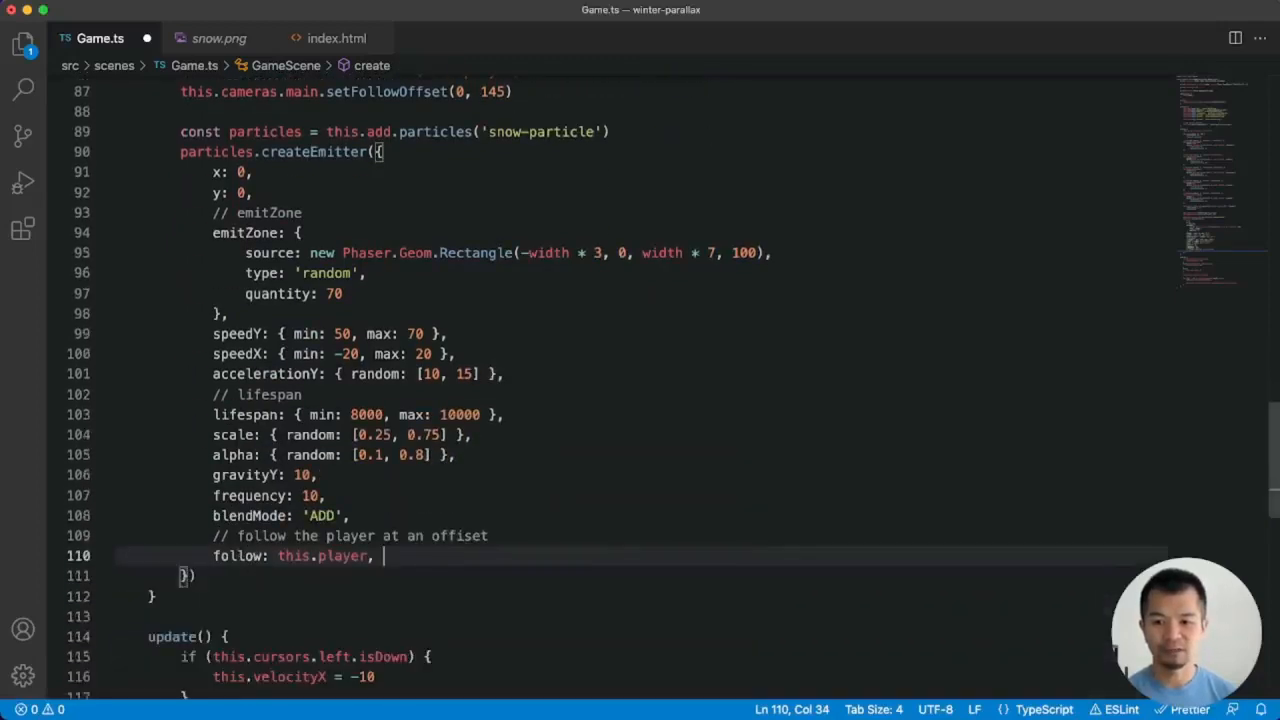
text(followOffset: { x:)
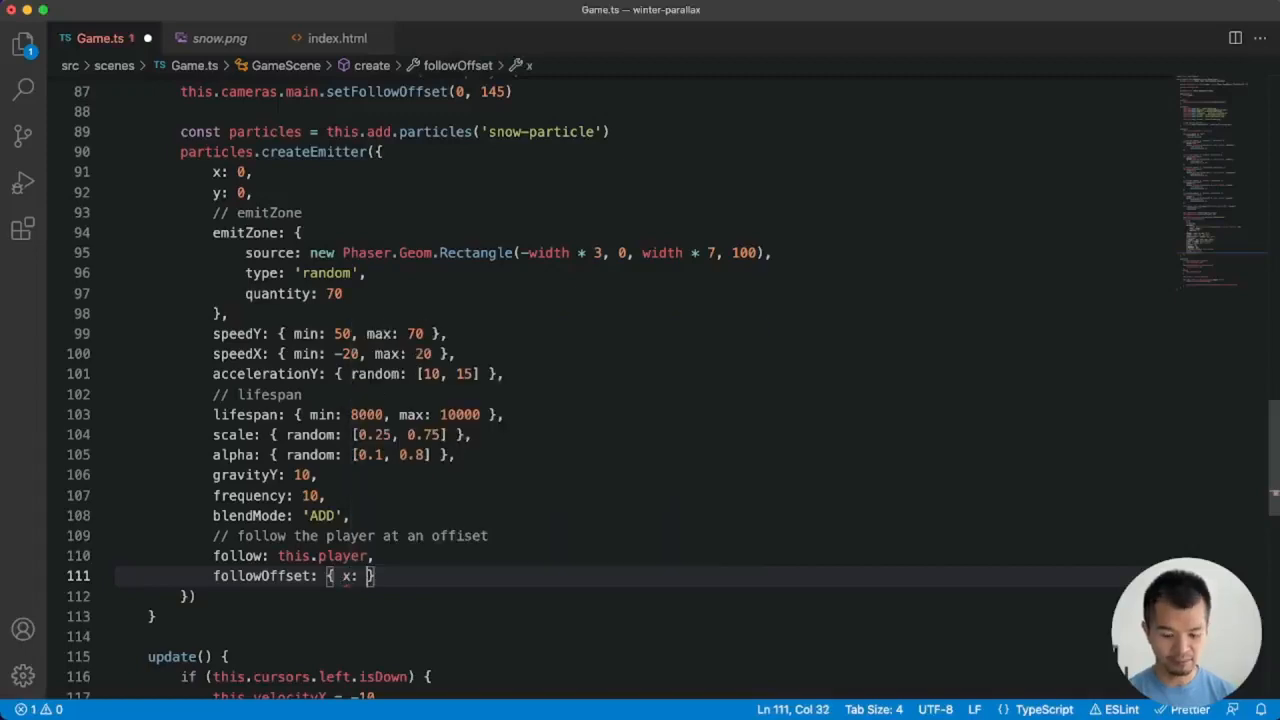
text(-width)
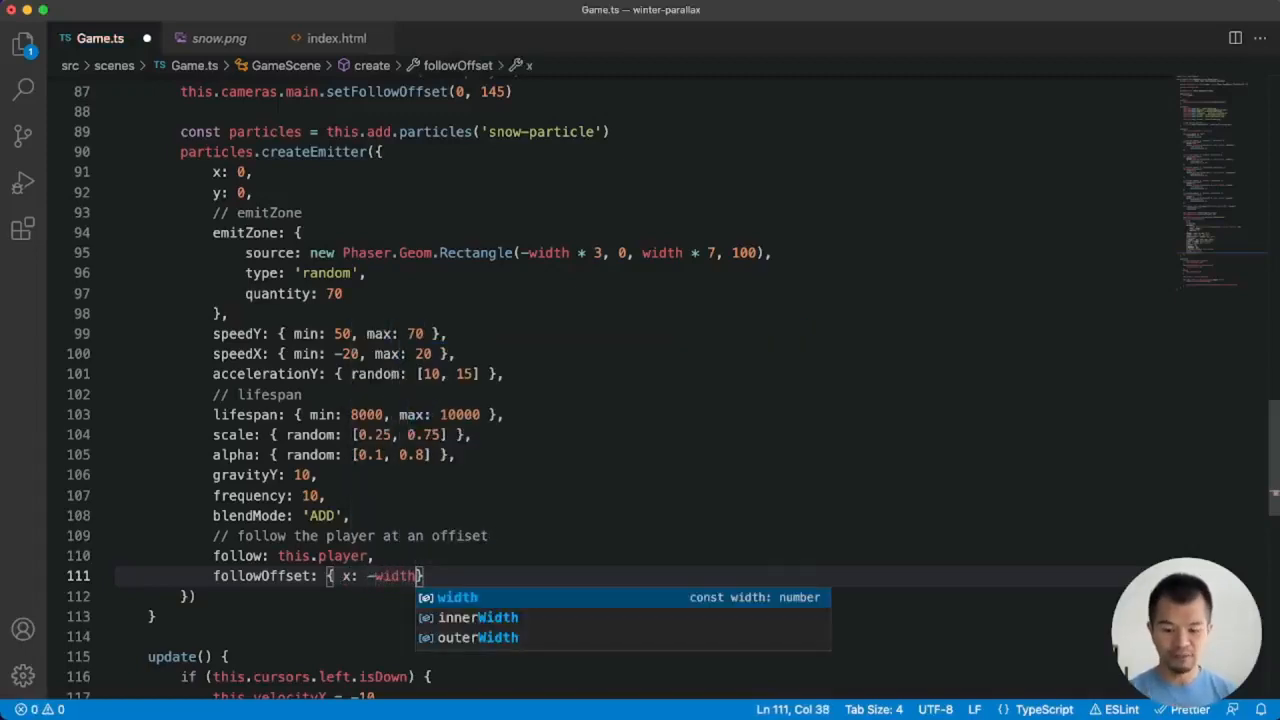
text(* 0.5)
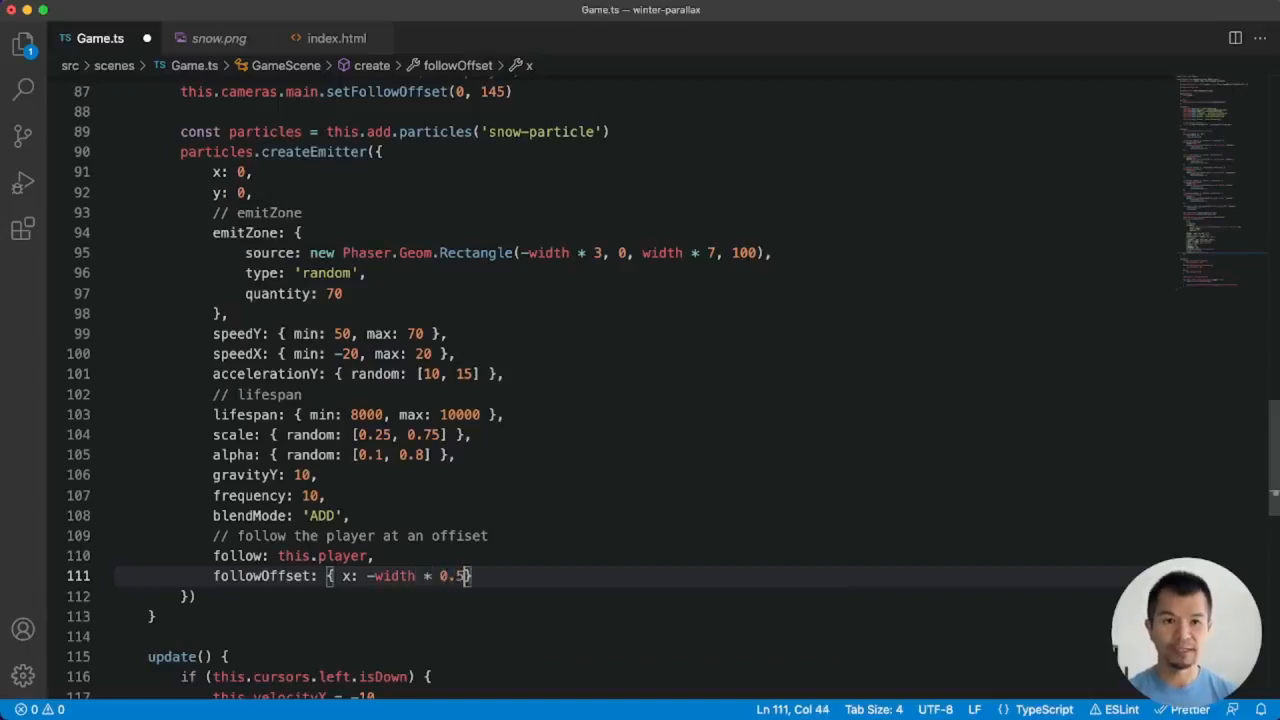
text(, y:)
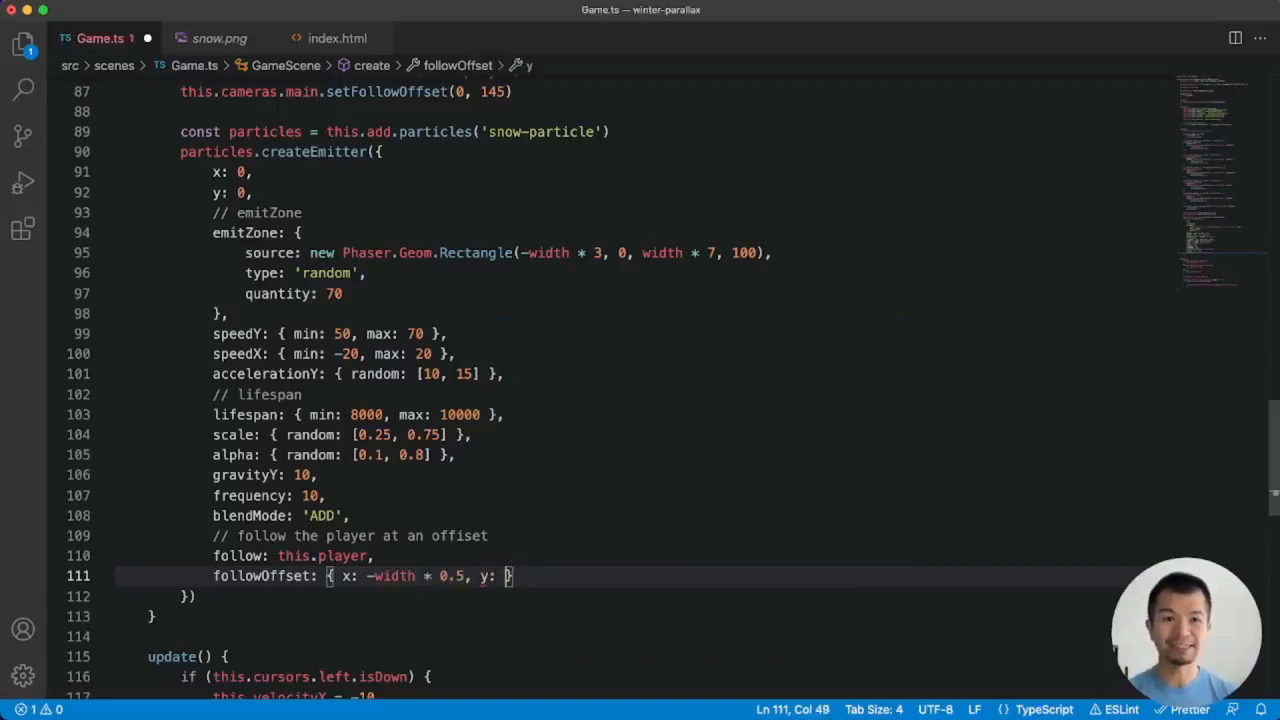
text(-heig)
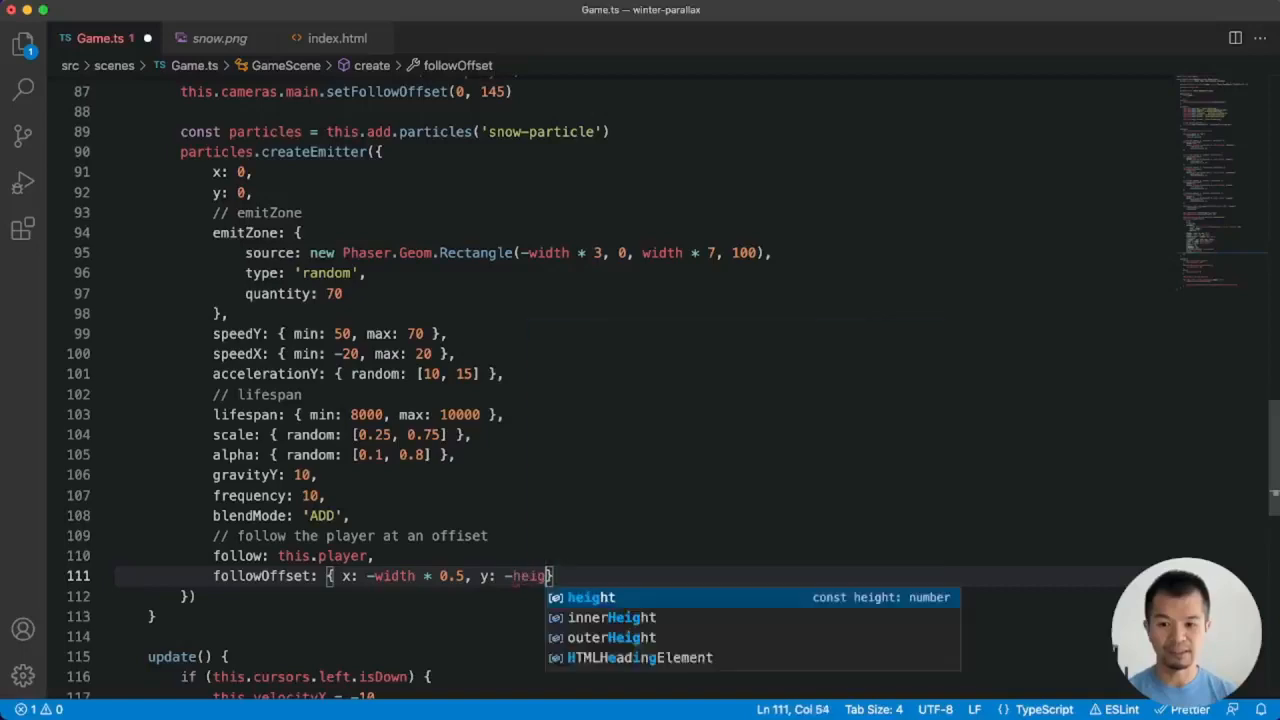
key(Tab)
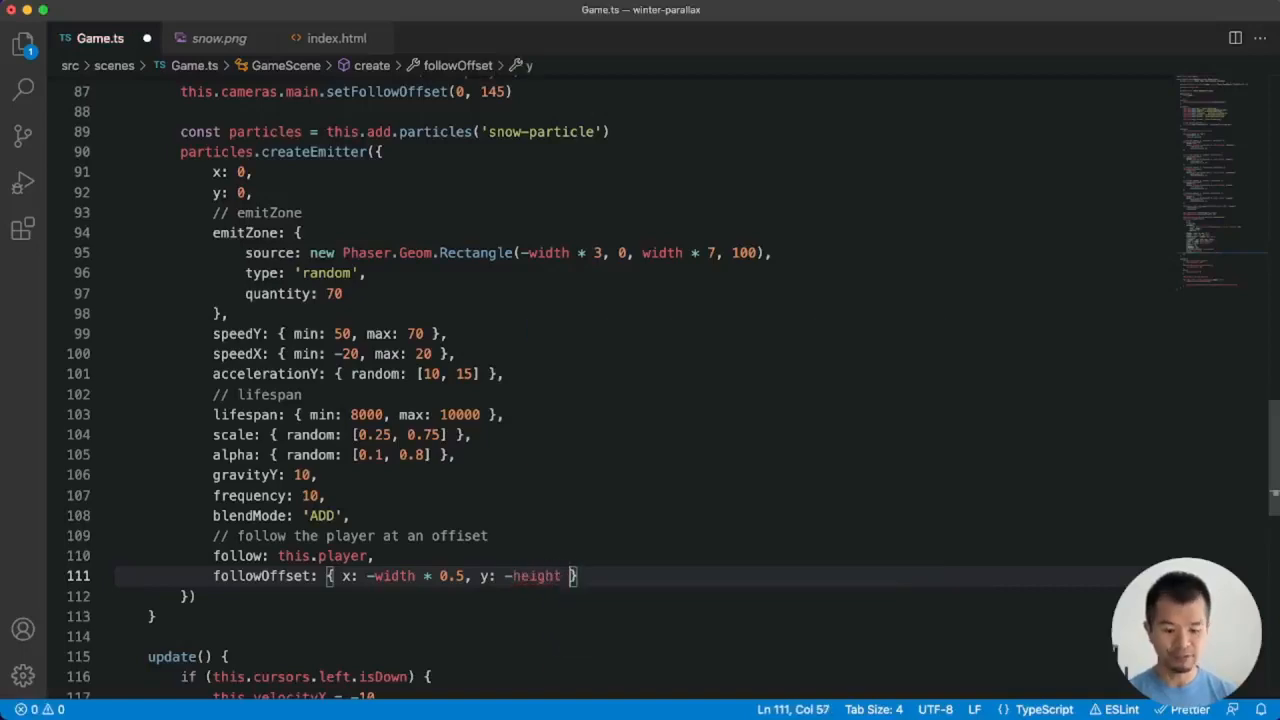
text(- 100)
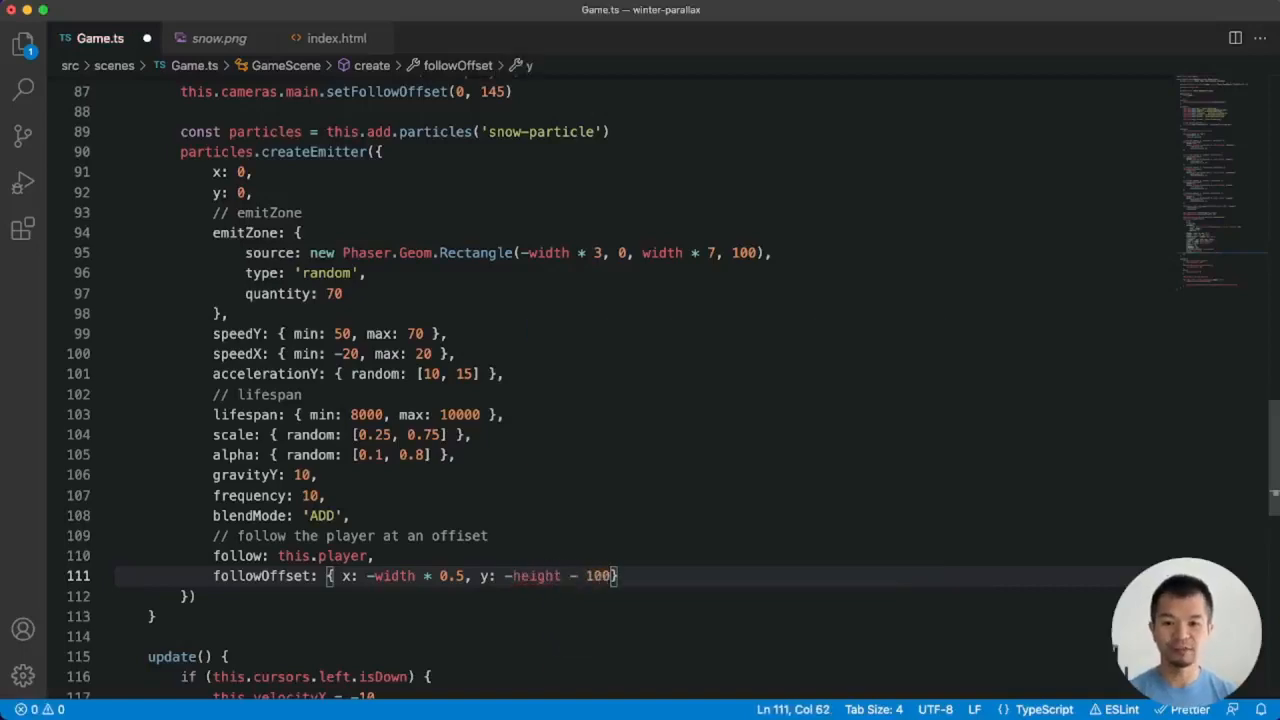